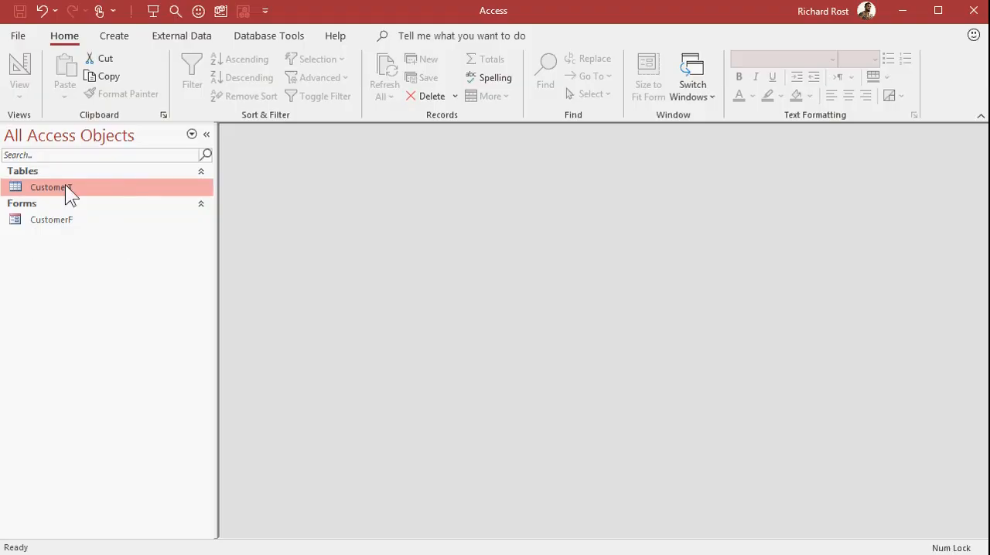
# Step: Open CustomerT in Design View and inspect the FamilySize field's properties
pyautogui.doubleClick(50, 187)
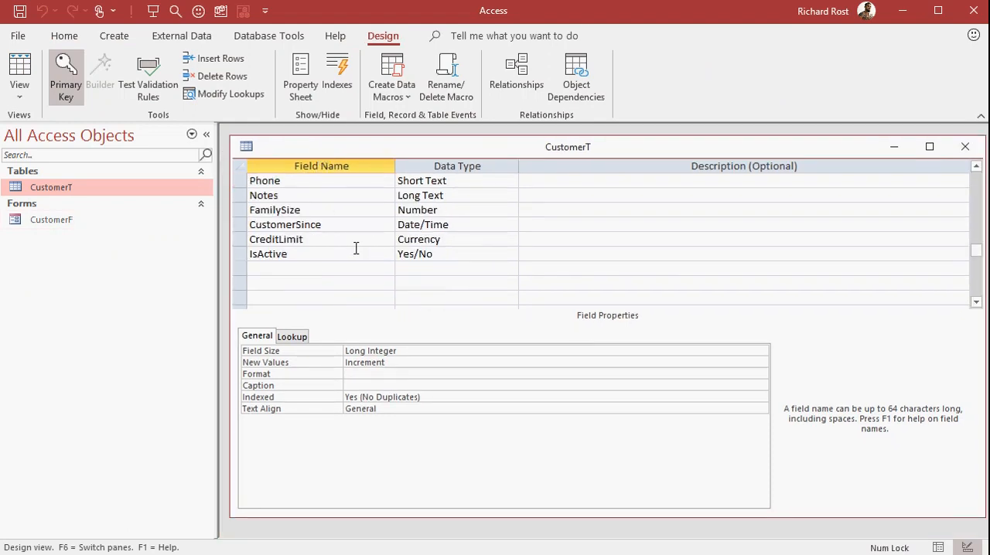
pyautogui.click(275, 209)
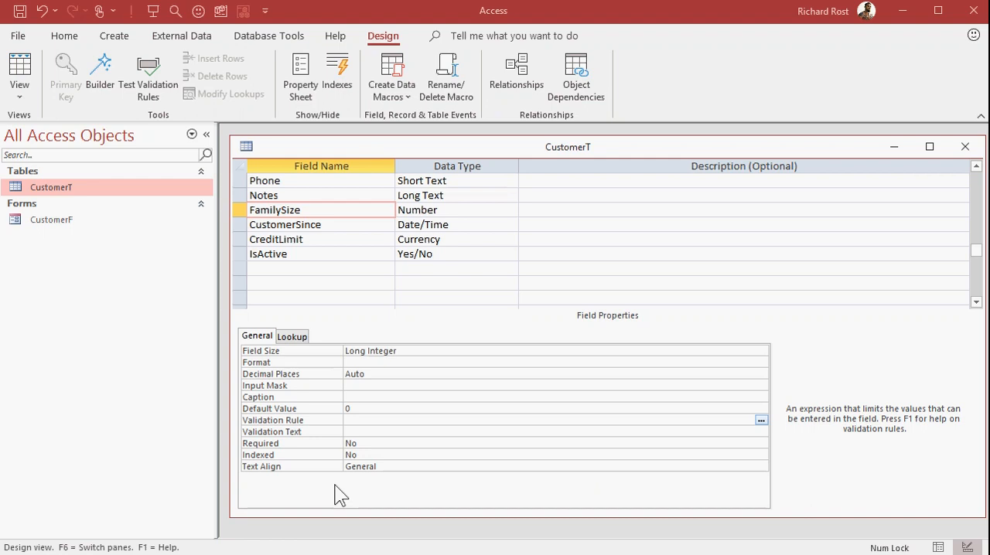
pyautogui.moveTo(386, 491)
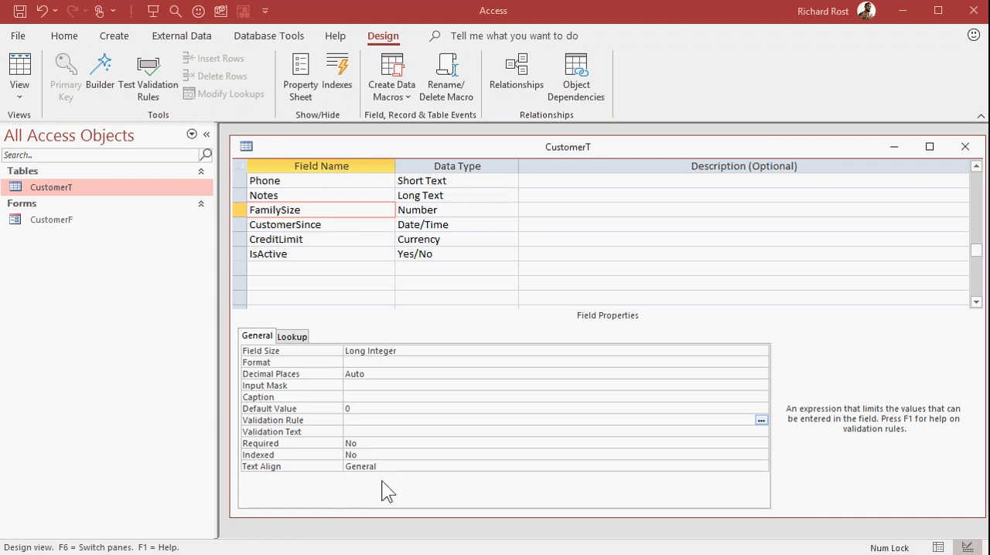
pyautogui.moveTo(385, 493)
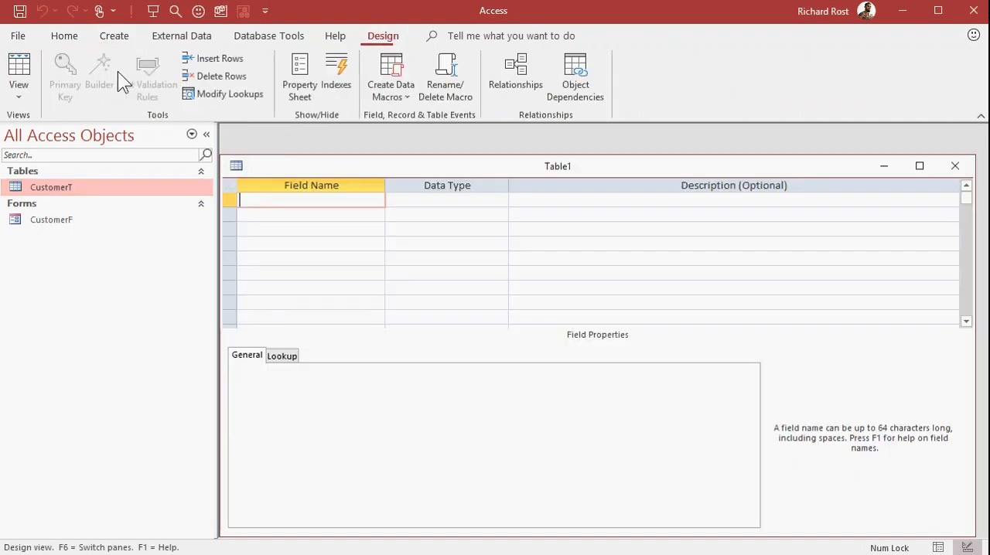
# Step: Add the ID, Val1 and Val2 fields to the new table design
pyautogui.write('ID')
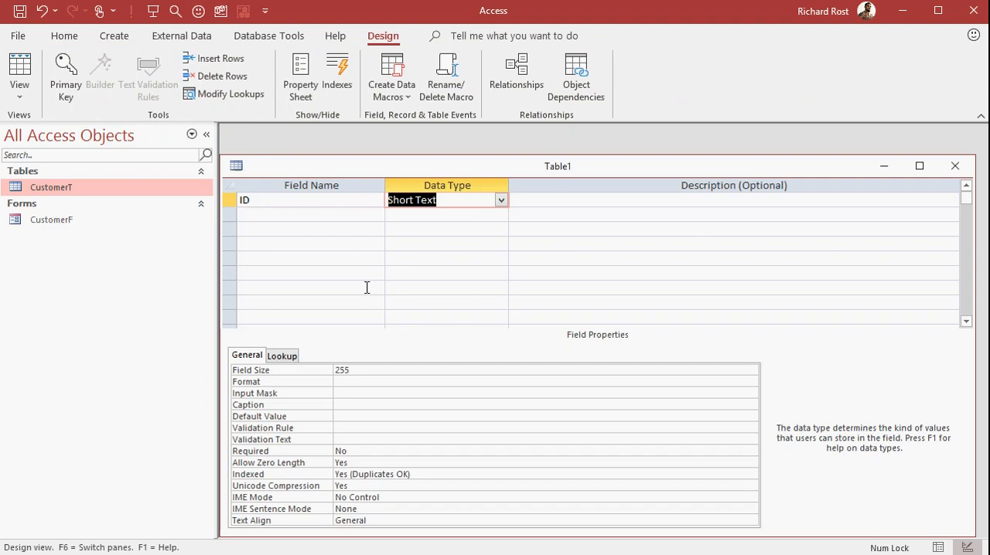
pyautogui.write('Val1')
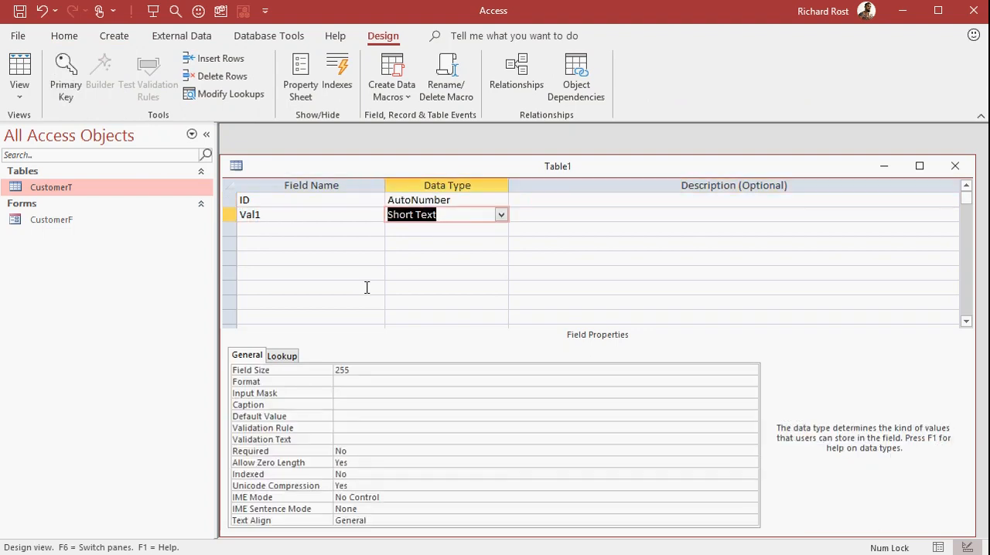
pyautogui.write('Val')
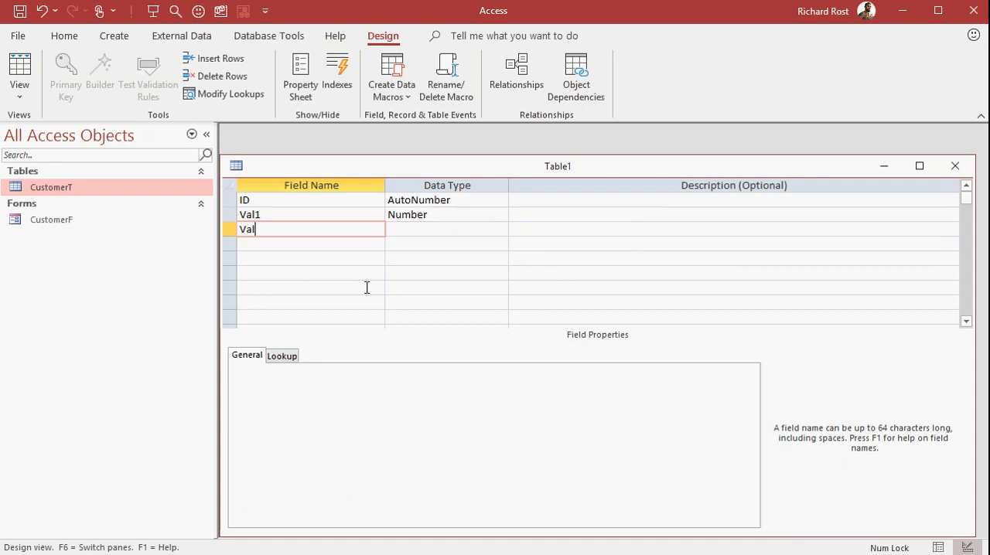
# Step: Save the table as ValT, answer the primary key prompt, and close the design
pyautogui.press('ctrl+s')
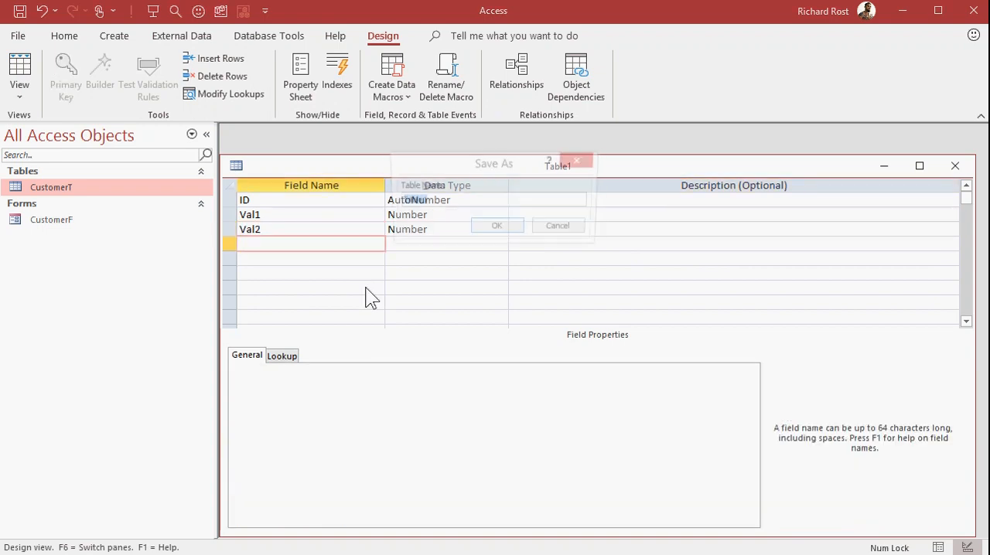
pyautogui.write('Val')
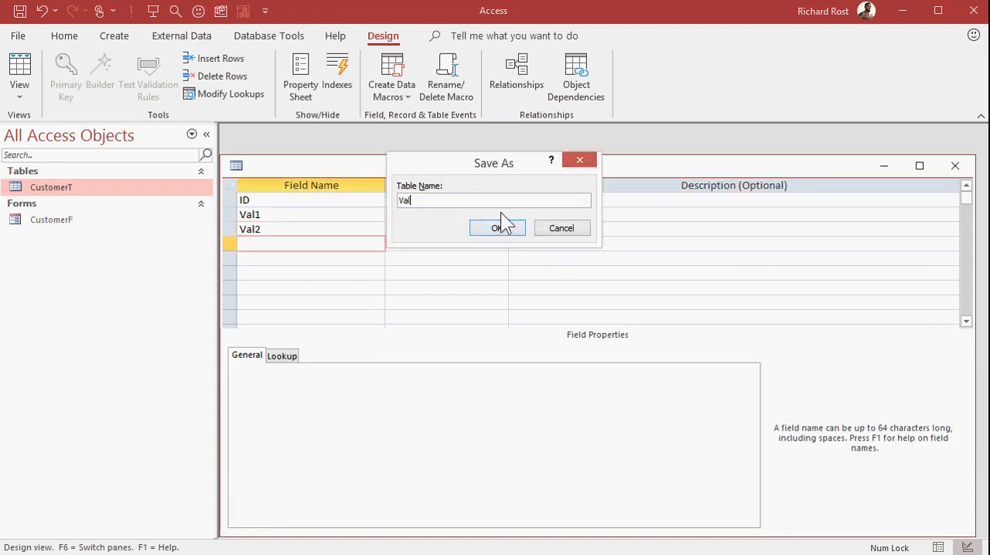
pyautogui.click(496, 227)
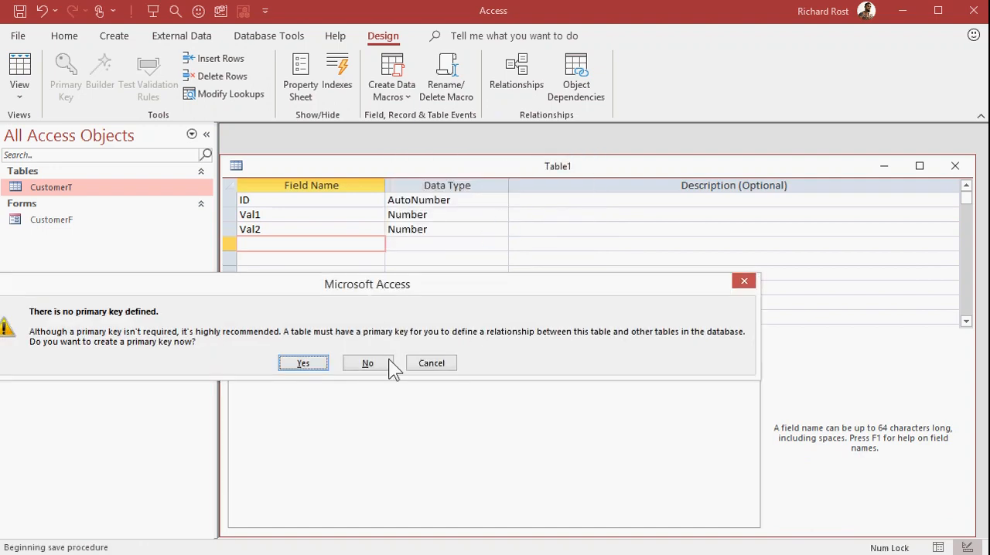
pyautogui.click(368, 363)
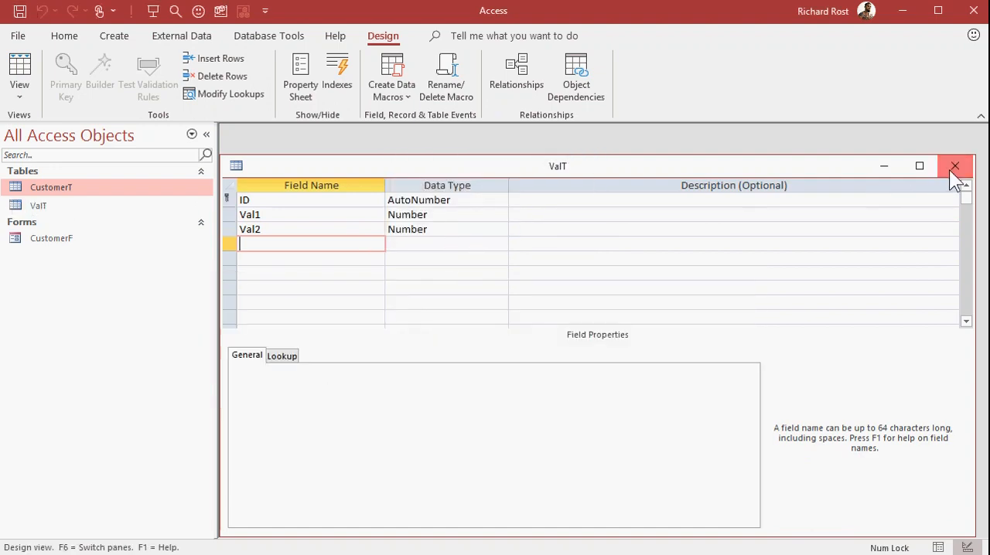
pyautogui.click(20, 70)
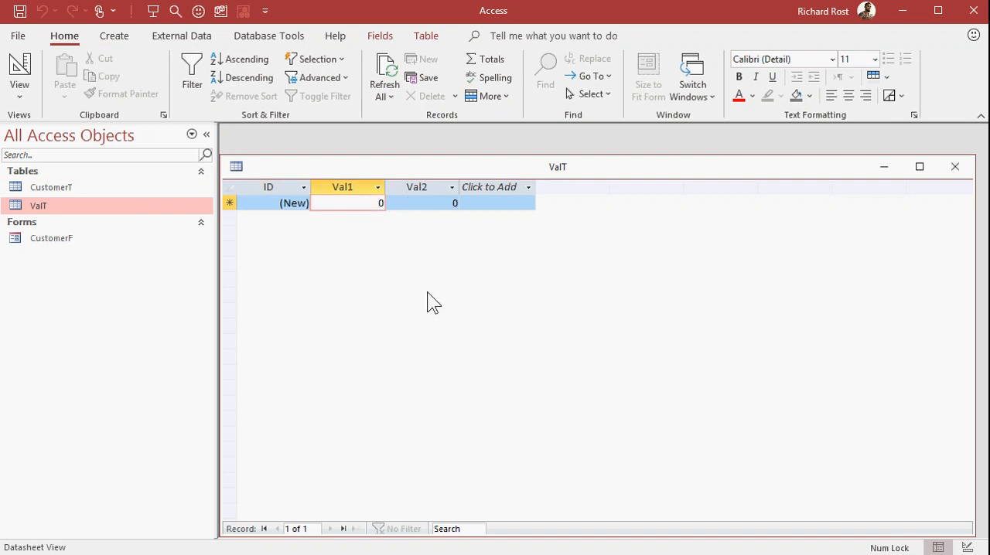
# Step: Enter seven ValT records of Val1/Val2 numbers, leaving some values blank, then close the table
pyautogui.click(422, 202)
pyautogui.write('8')
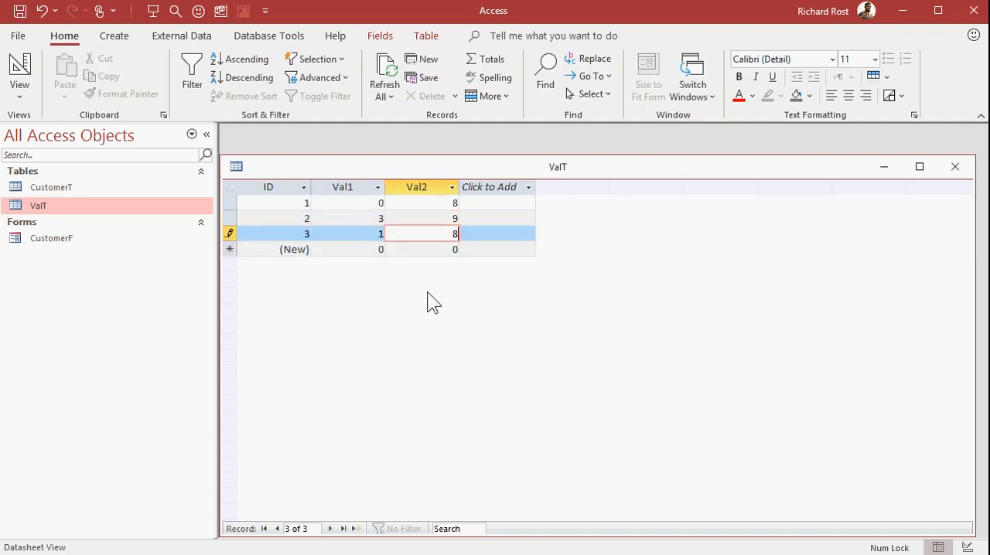
pyautogui.click(346, 249)
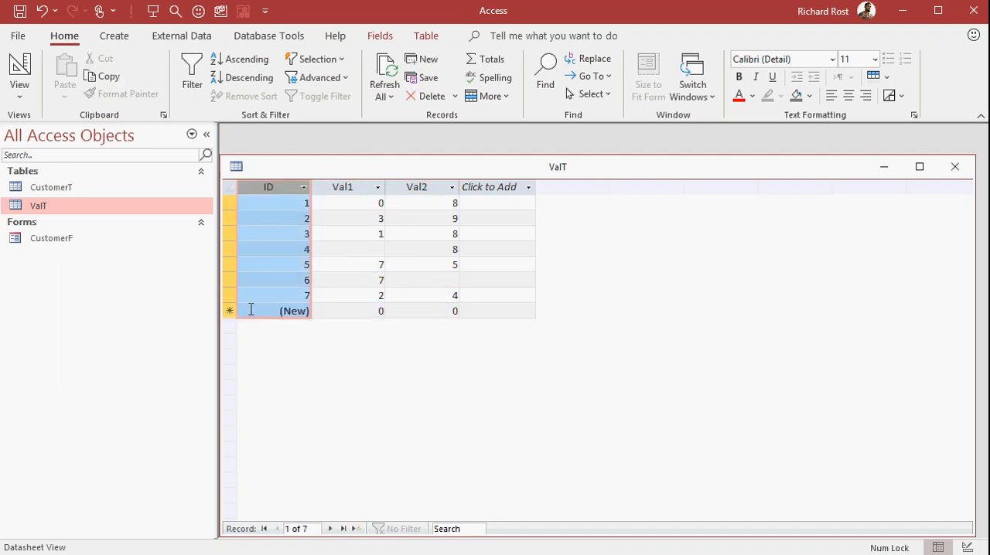
pyautogui.click(416, 187)
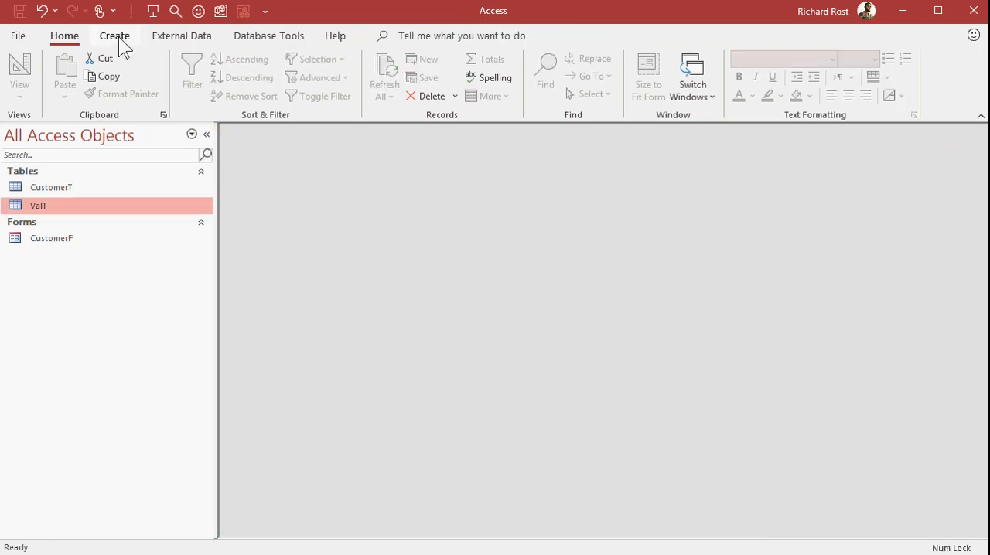
# Step: Create a new query in Design View based on the ValT table
pyautogui.click(114, 35)
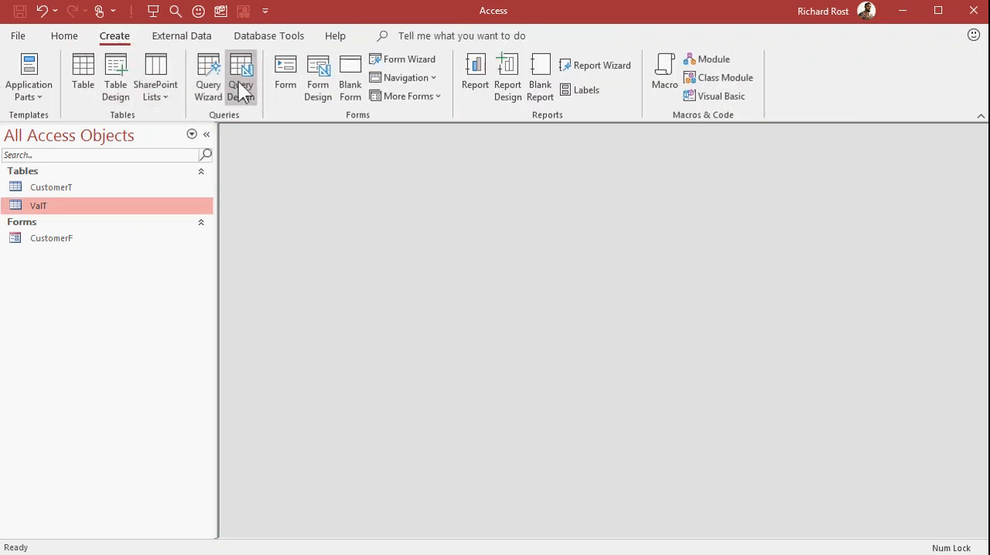
pyautogui.click(242, 74)
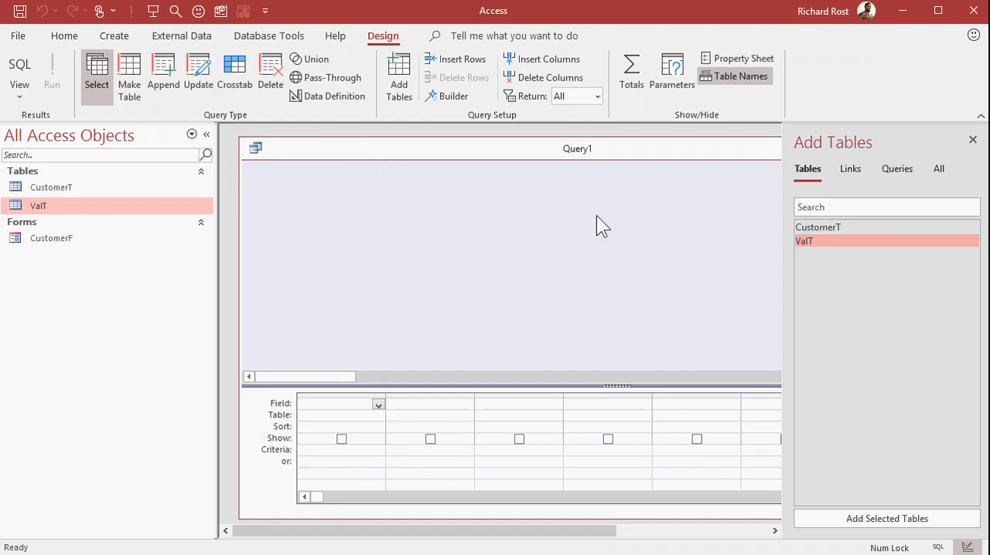
pyautogui.doubleClick(805, 241)
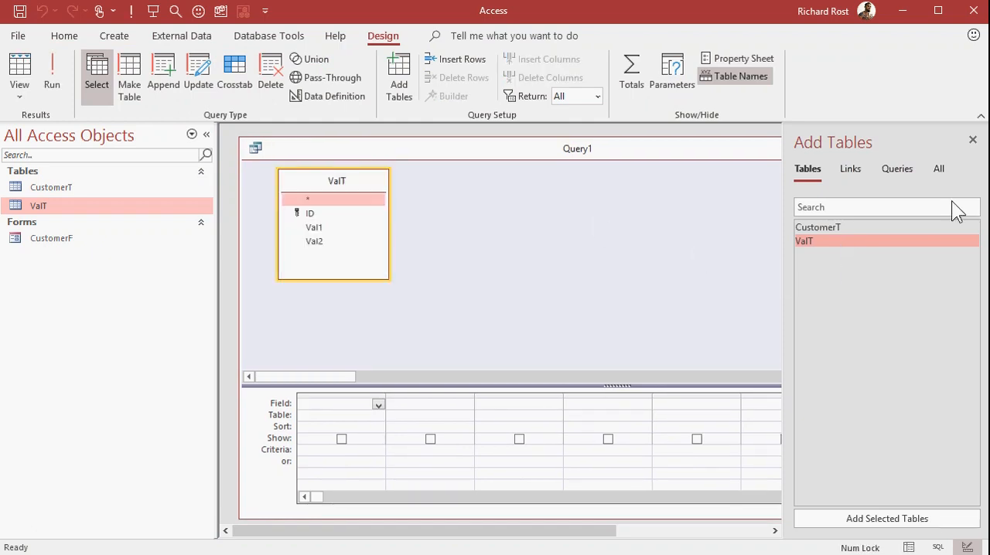
pyautogui.click(973, 140)
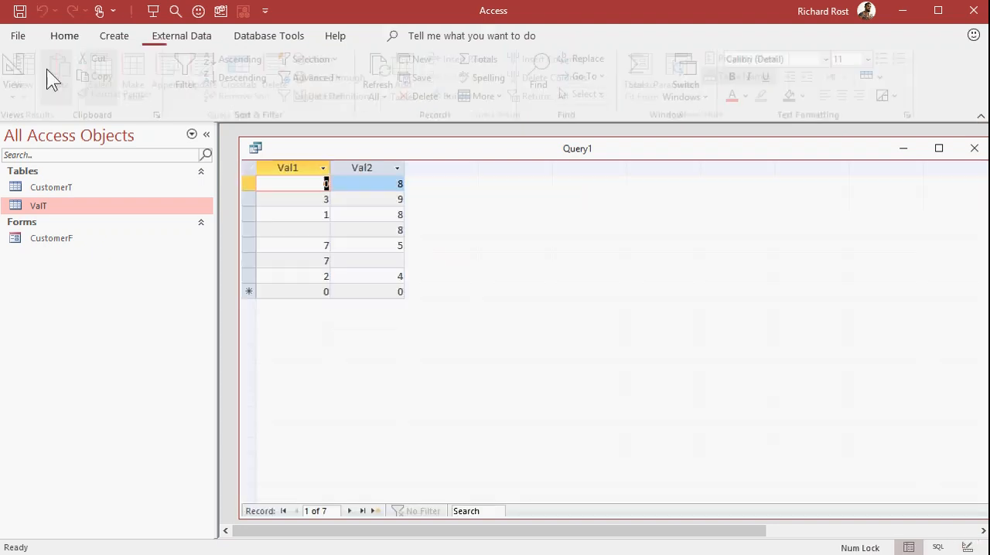
# Step: Add the calculated field ValTotal: [Val1]+[Val2] to the query grid
pyautogui.click(65, 36)
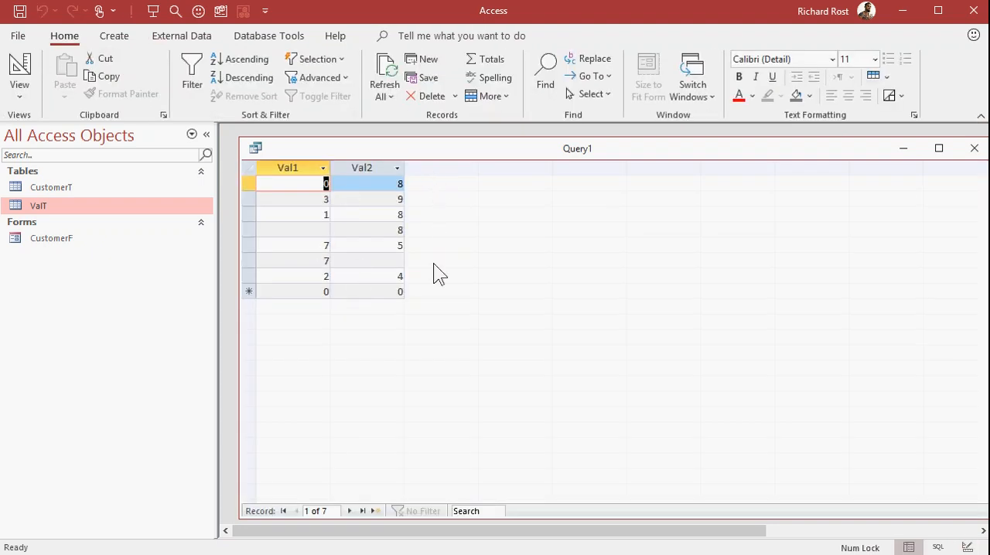
pyautogui.click(19, 70)
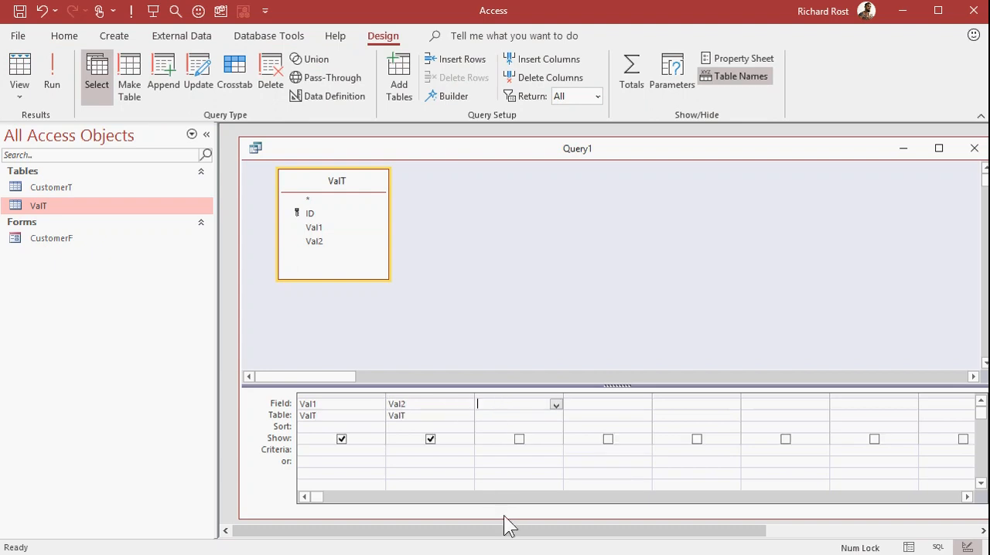
pyautogui.write('ValTotal: Val1')
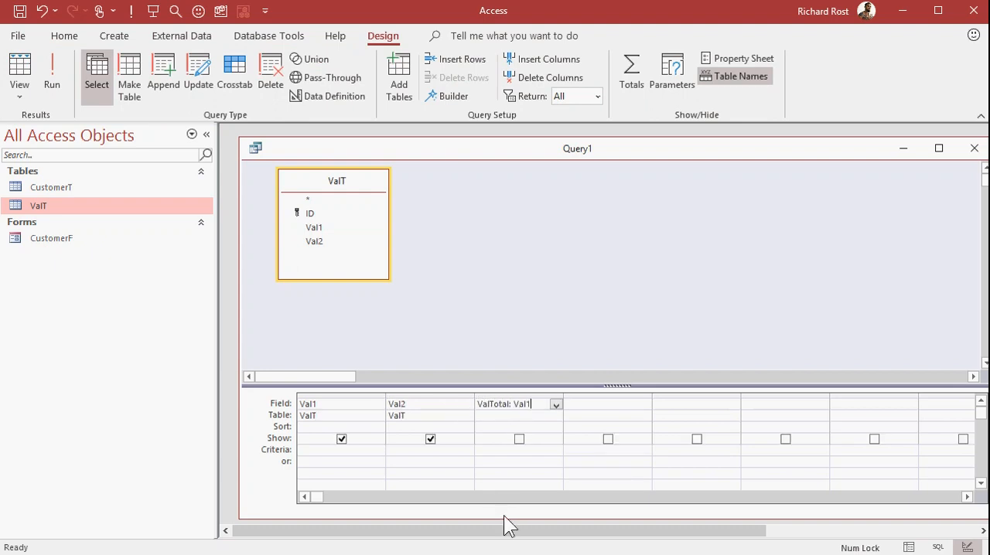
pyautogui.write('[Val1]+[Val2]')
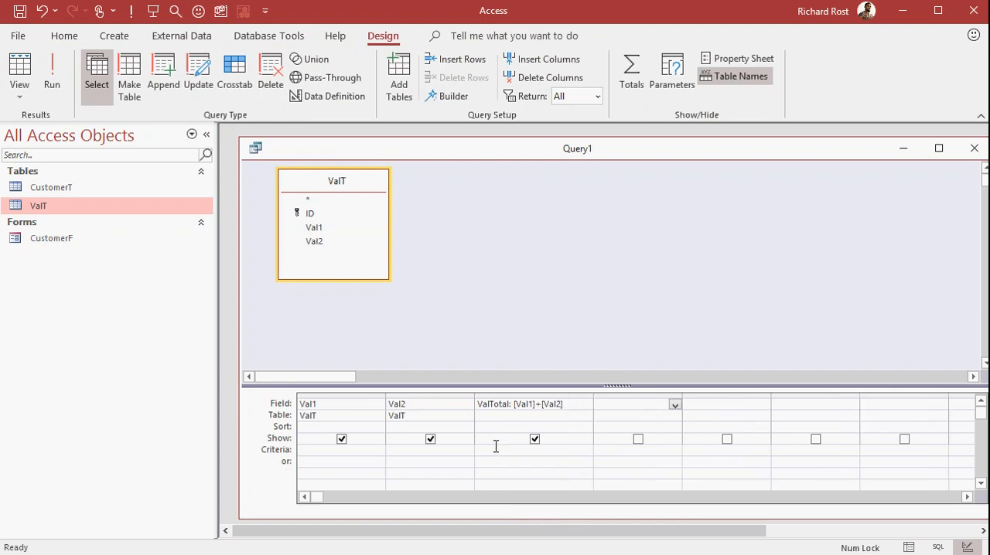
pyautogui.moveTo(526, 281)
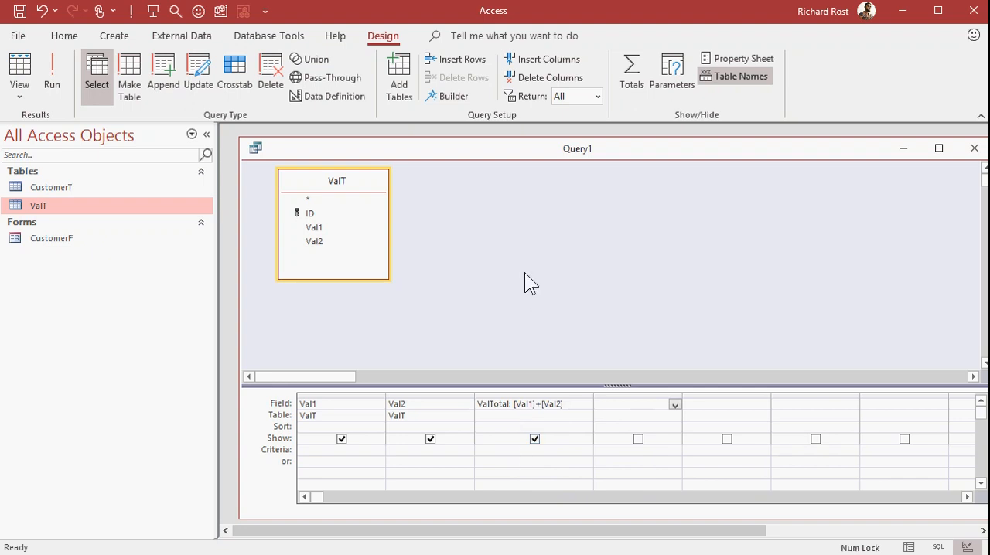
pyautogui.moveTo(402, 205)
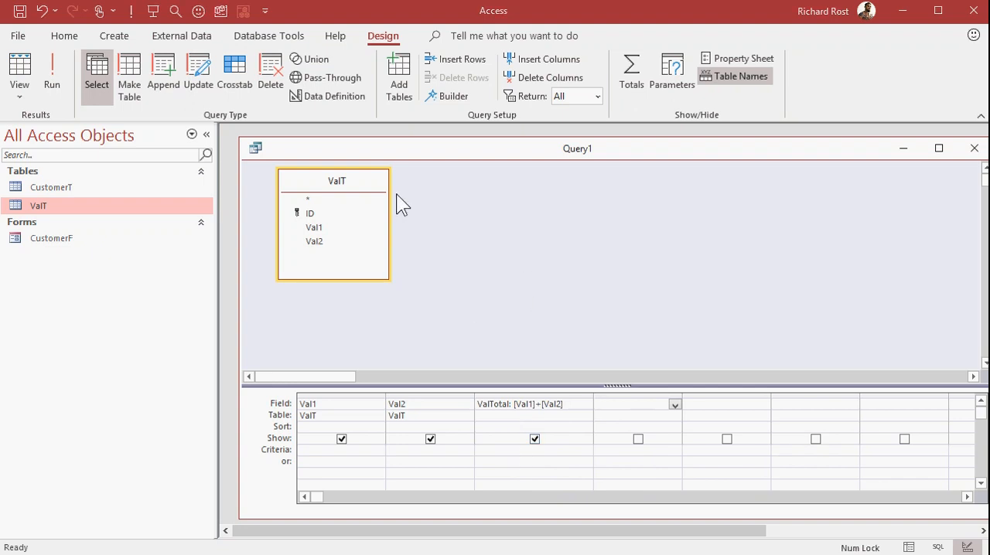
# Step: Run the query to see Val1, Val2 and ValTotal results
pyautogui.click(52, 73)
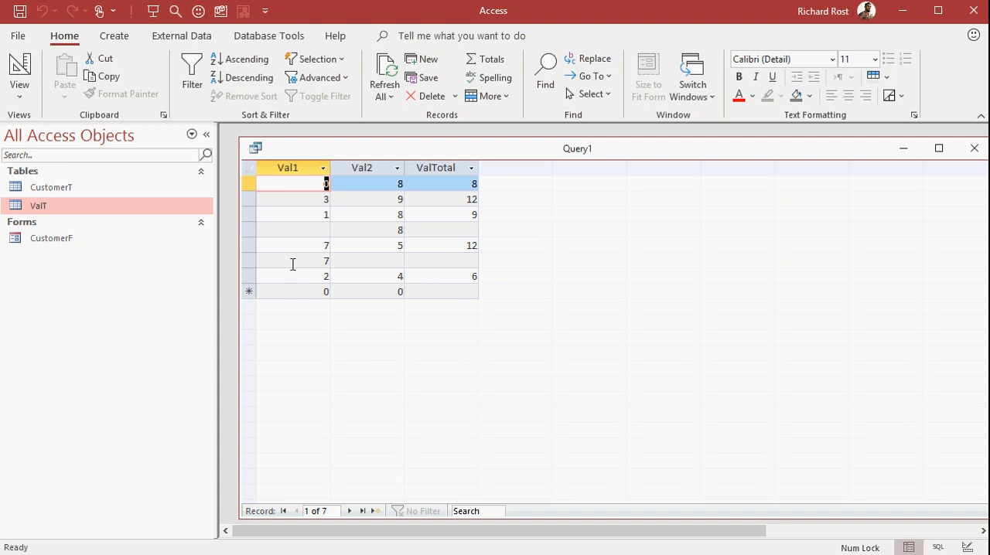
pyautogui.moveTo(309, 263)
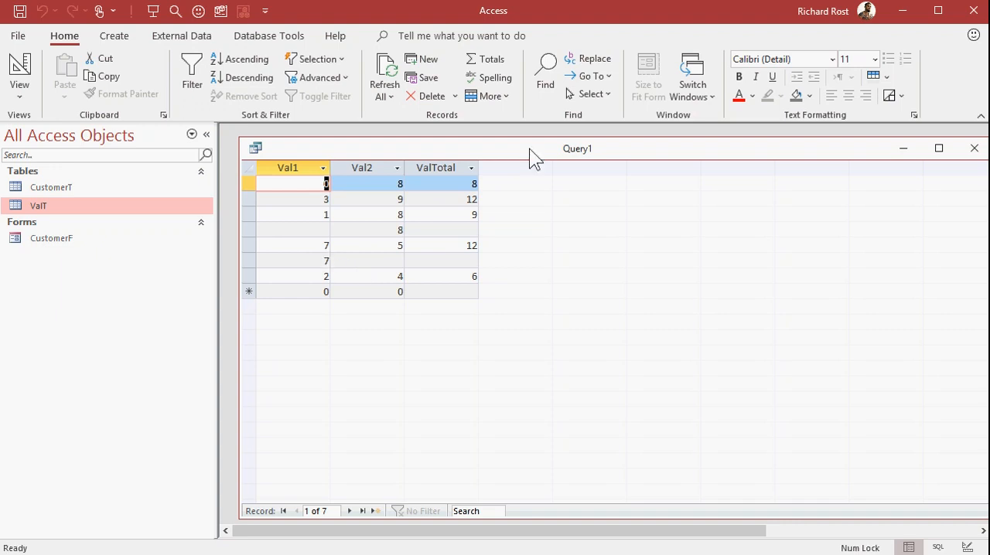
# Step: Change the ValTotal expression to Nz([Val1],0)+Nz([Val2],0) in Design View
pyautogui.click(19, 69)
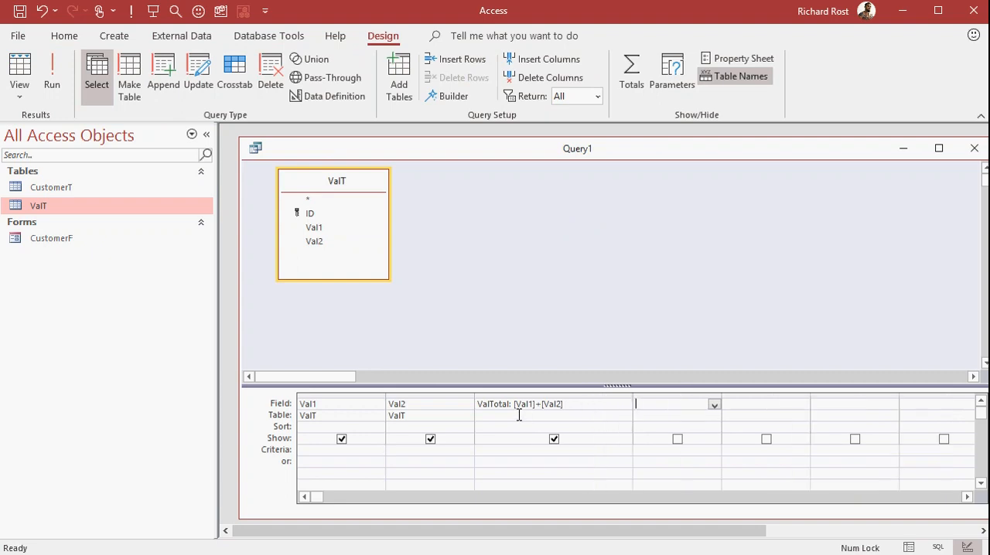
pyautogui.click(552, 404)
pyautogui.write('NZ(')
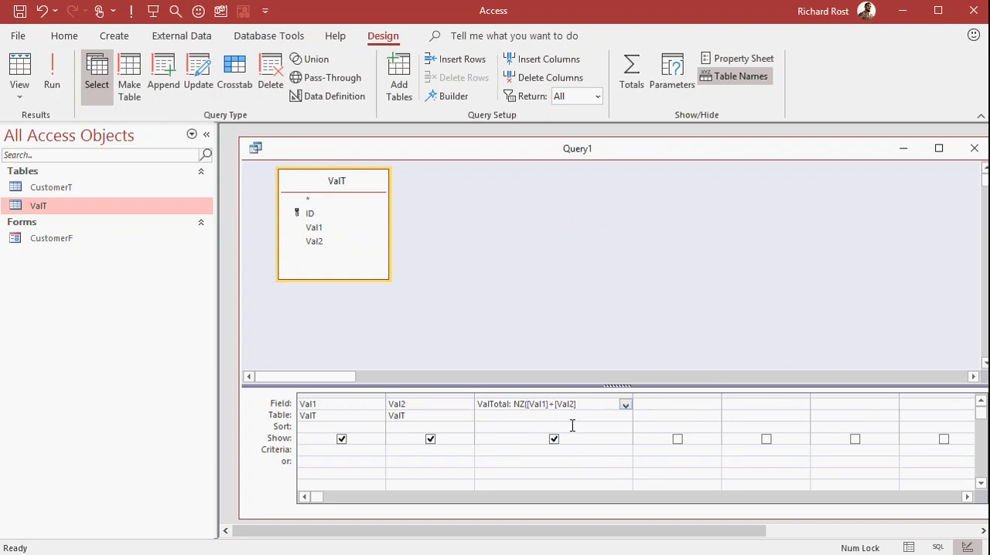
pyautogui.write(',0)')
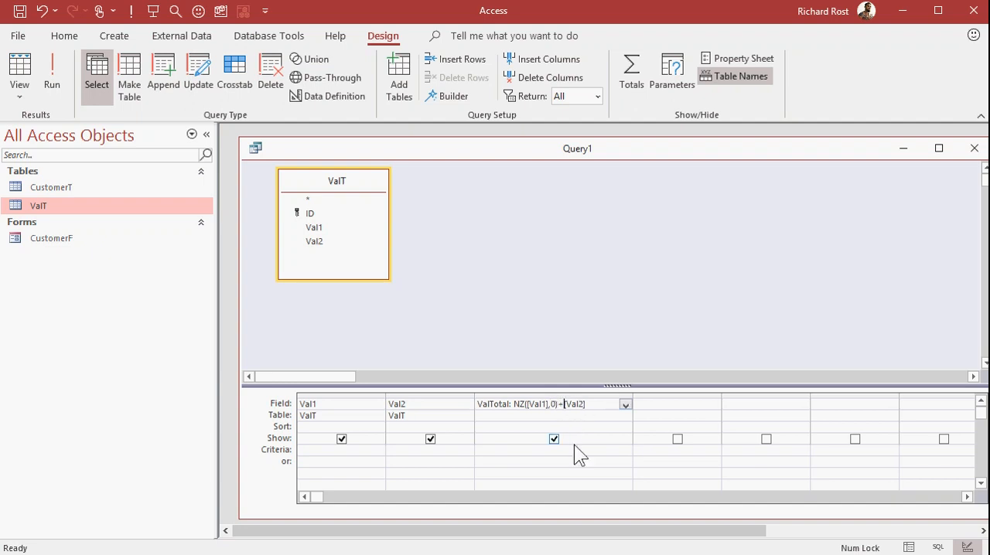
pyautogui.write('NZ(')
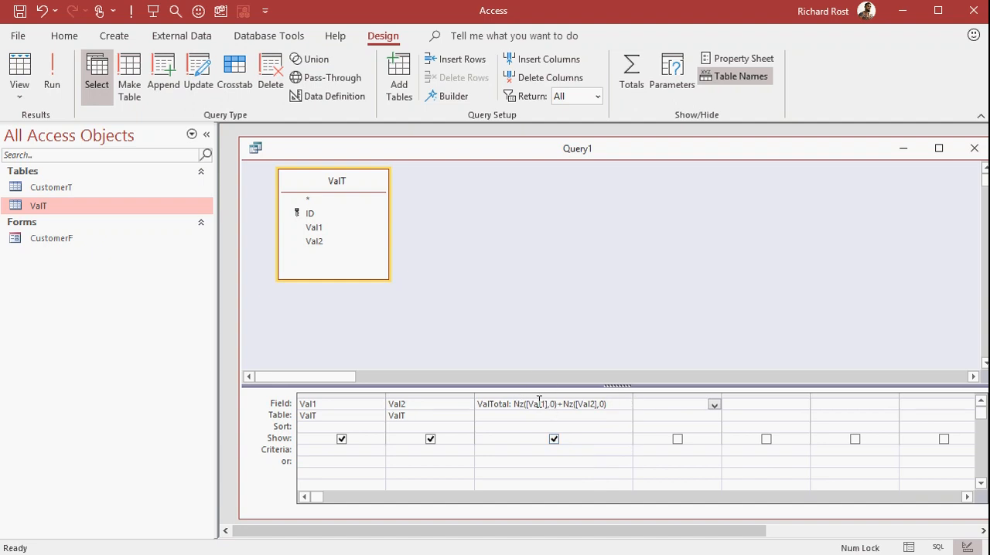
pyautogui.moveTo(539, 404)
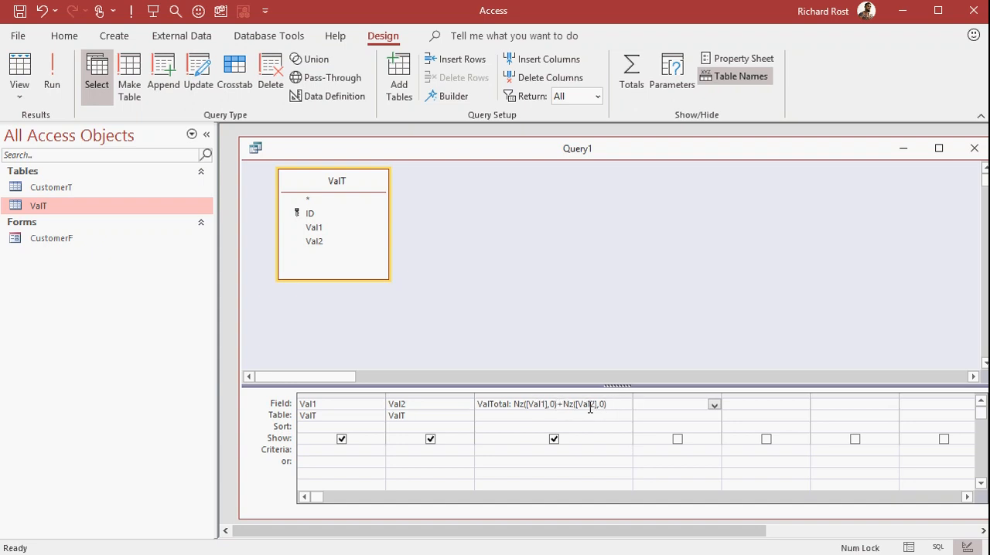
pyautogui.moveTo(583, 417)
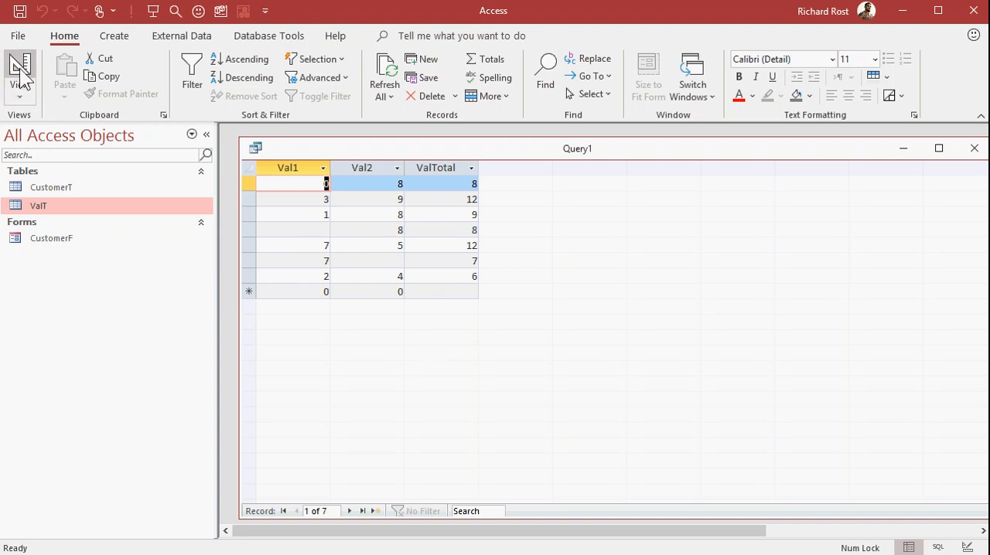
# Step: Test ValTotal as Nz([Val1]+[Val2],0), run it, then return to Design View
pyautogui.click(19, 70)
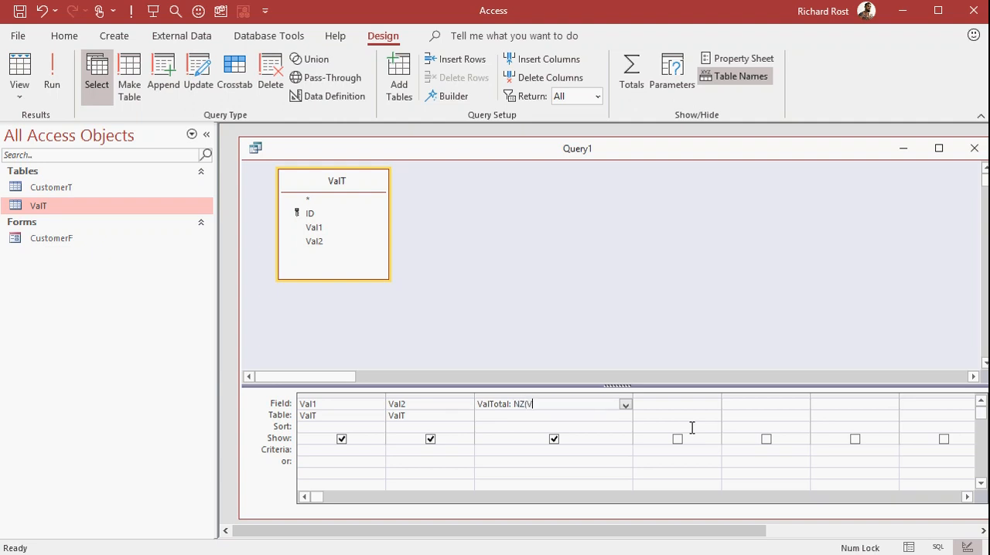
pyautogui.write('al1+Val2)')
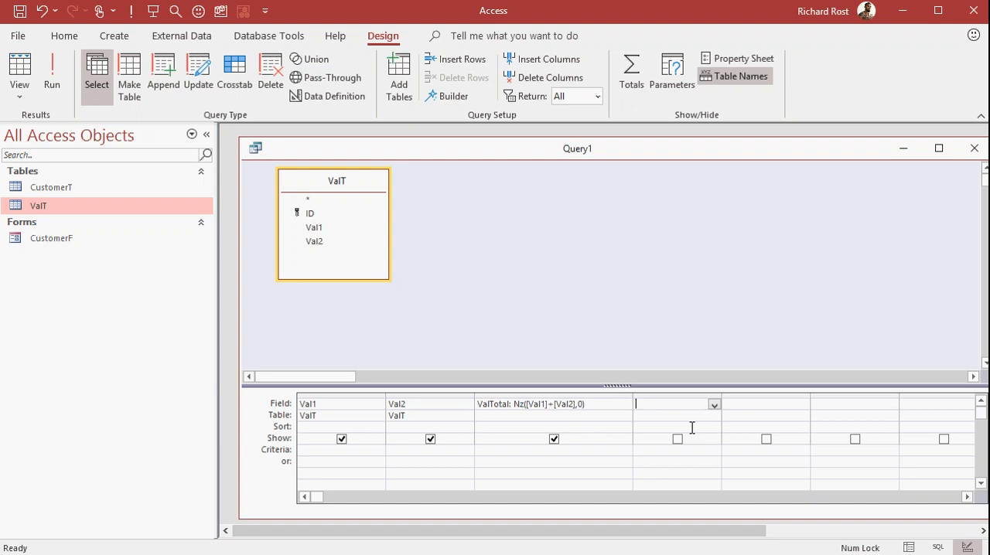
pyautogui.click(52, 69)
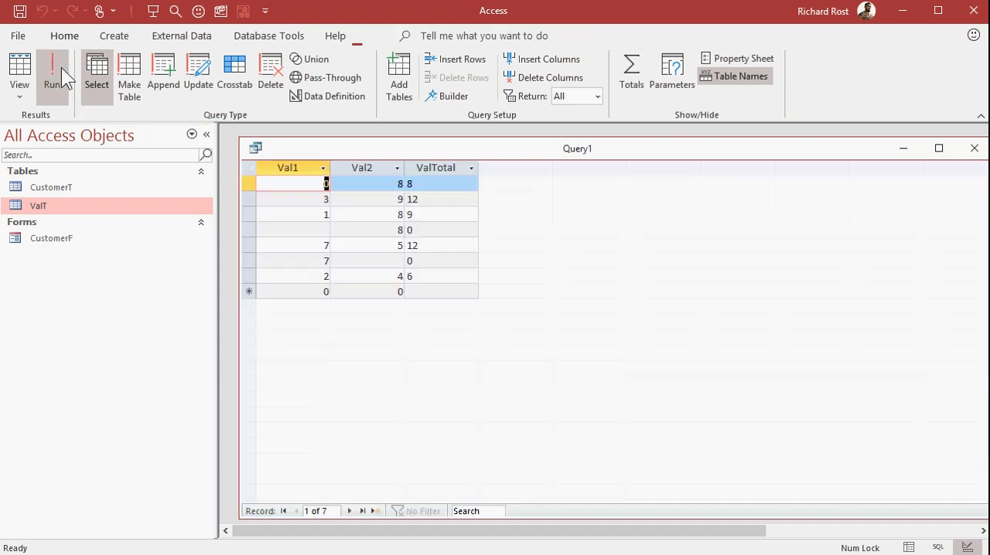
pyautogui.click(51, 73)
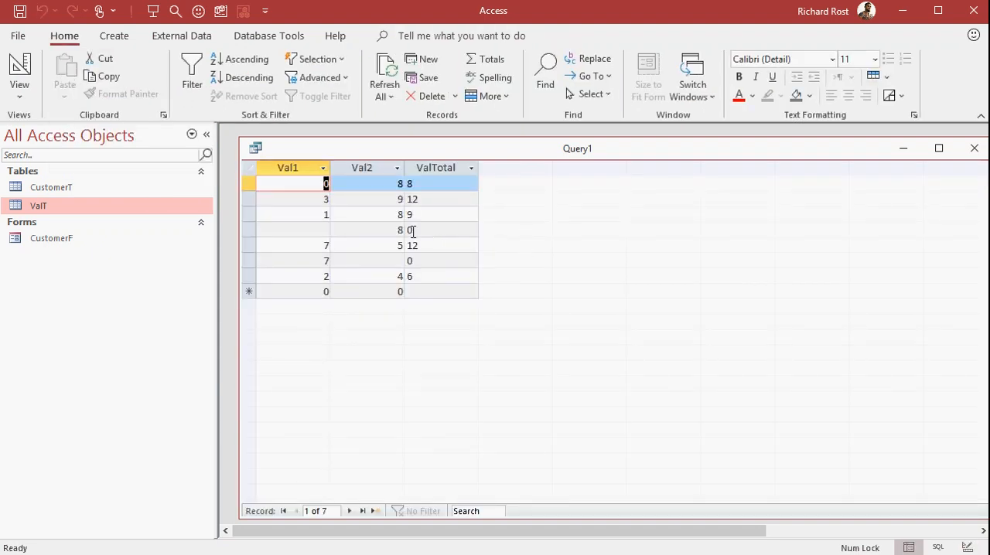
pyautogui.click(19, 69)
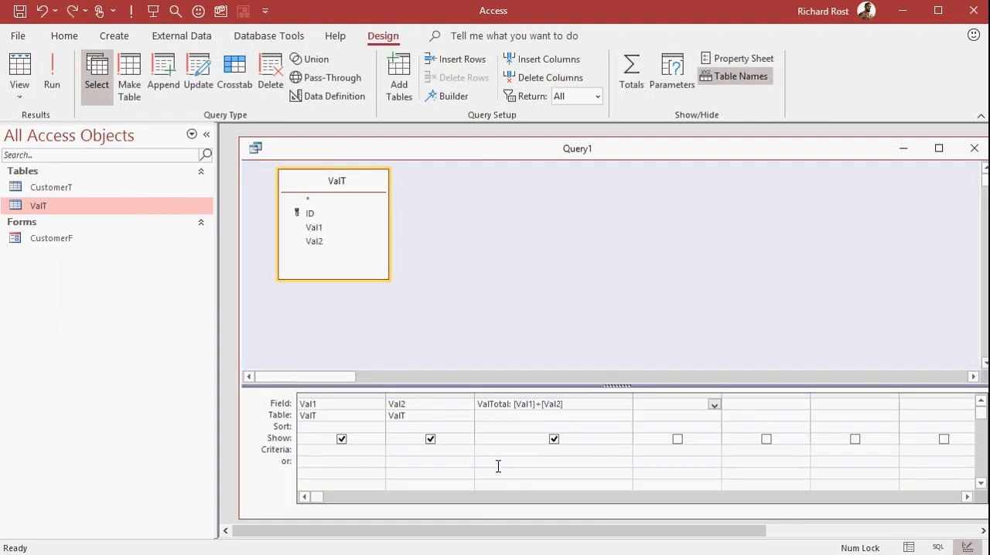
# Step: Enter ValTotal: Nz([Val1],0)+Nz([Val2],0), rerun the query, and select the ValTotal column
pyautogui.write('Nz([Val1],0)+Nz([Val2],0)')
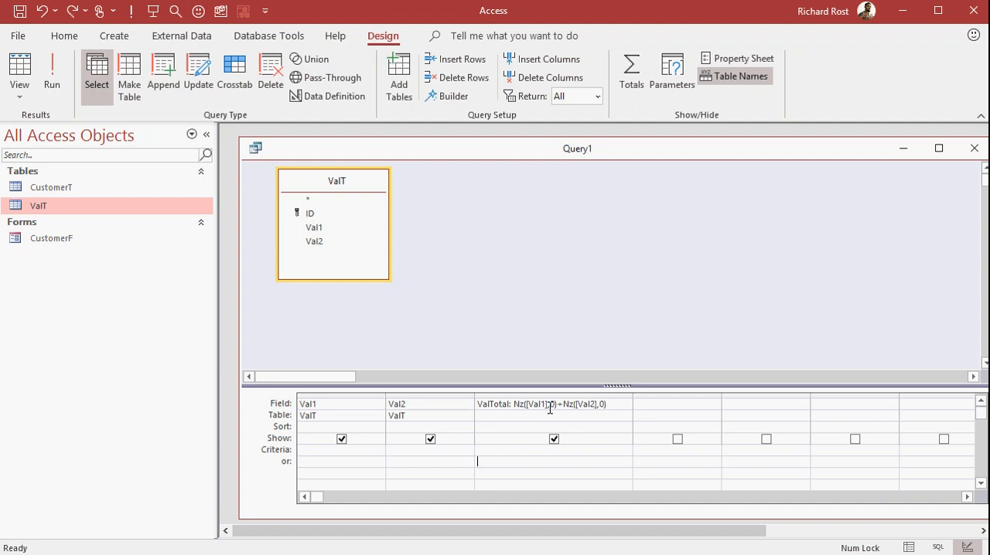
pyautogui.click(51, 75)
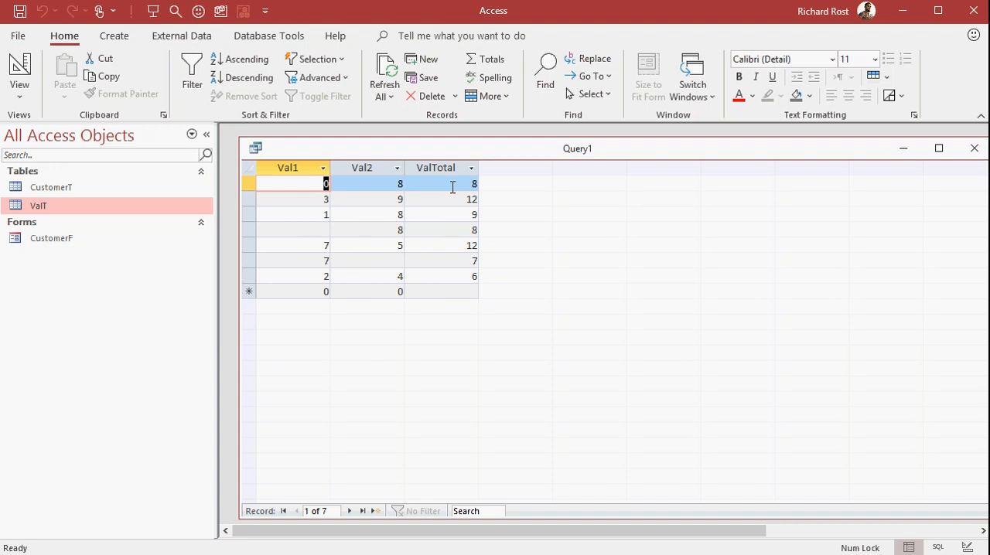
pyautogui.click(436, 168)
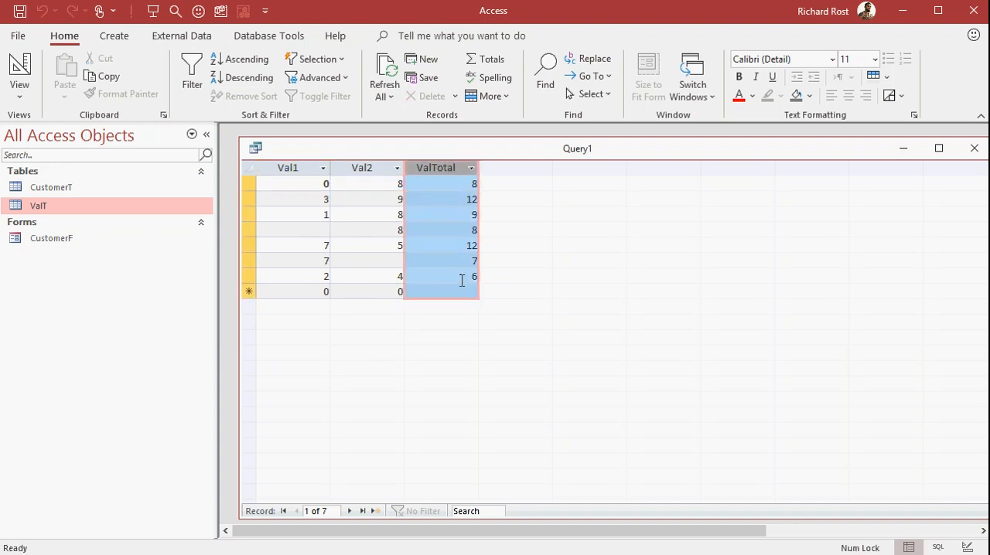
pyautogui.moveTo(458, 356)
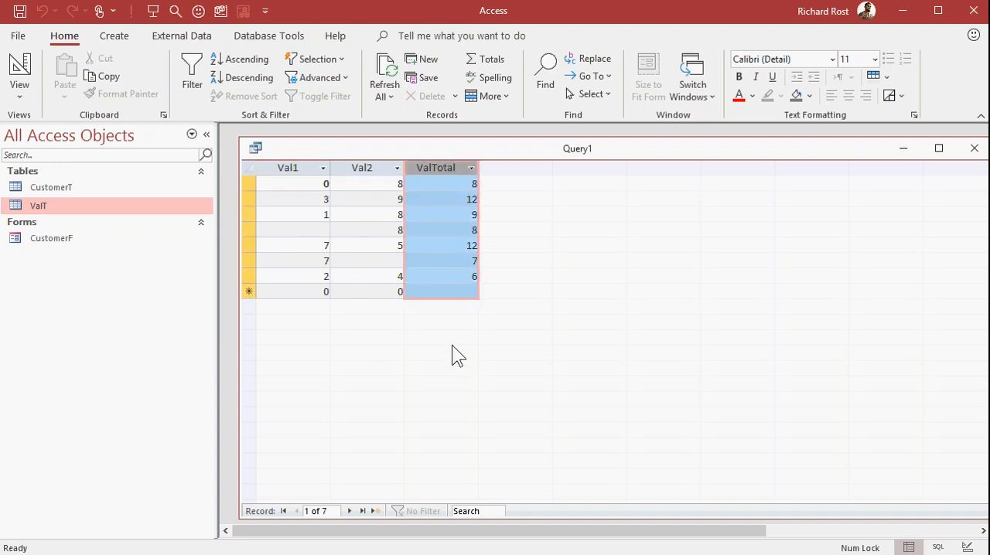